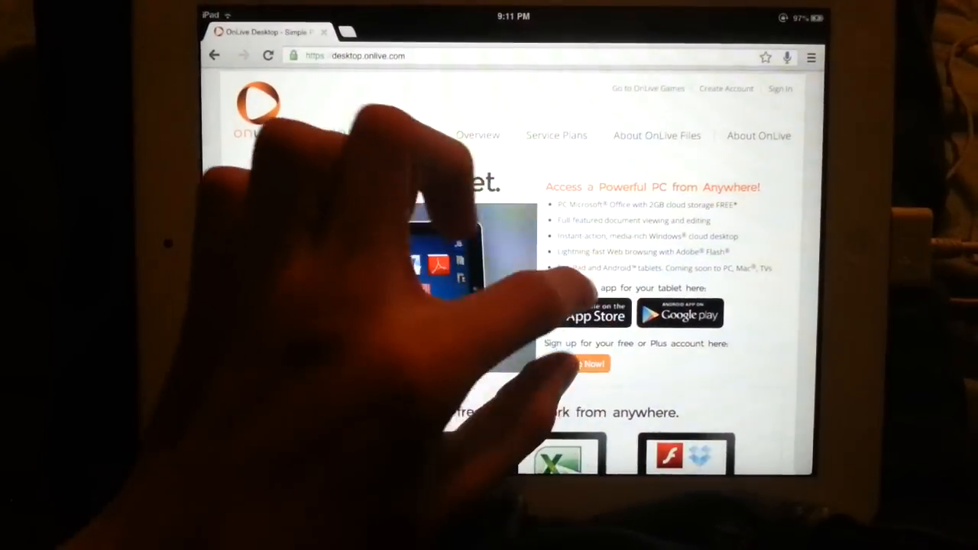
# Reach the OnLive Desktop sign-up page from desktop.onlive.com via Sign Up Now
pyautogui.scroll(-3)
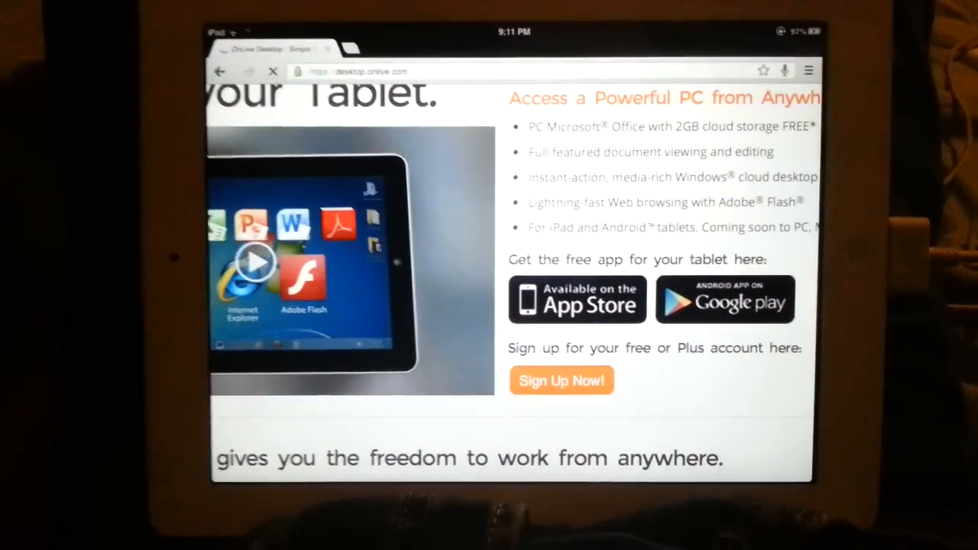
pyautogui.click(563, 380)
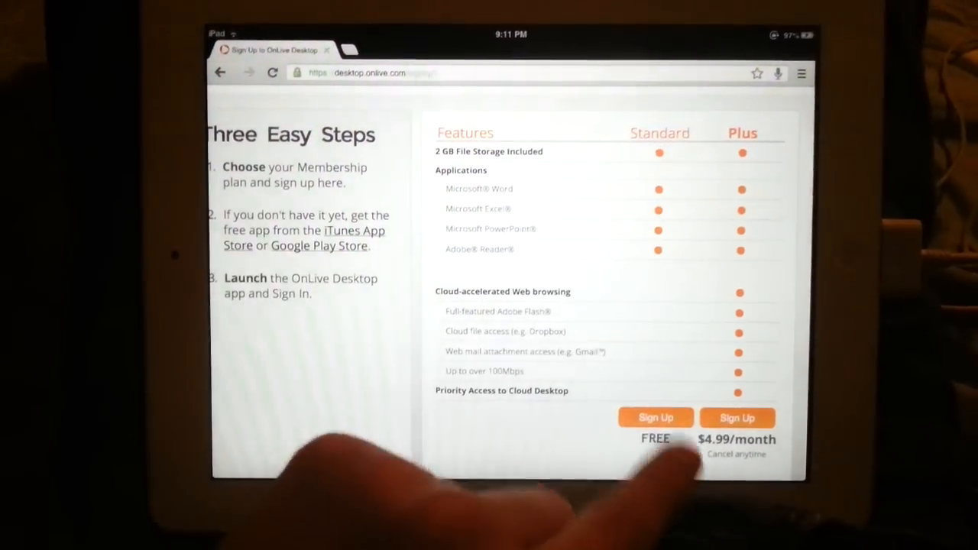
# Choose the free Standard plan and find OnLive Desktop in the App Store
pyautogui.click(656, 419)
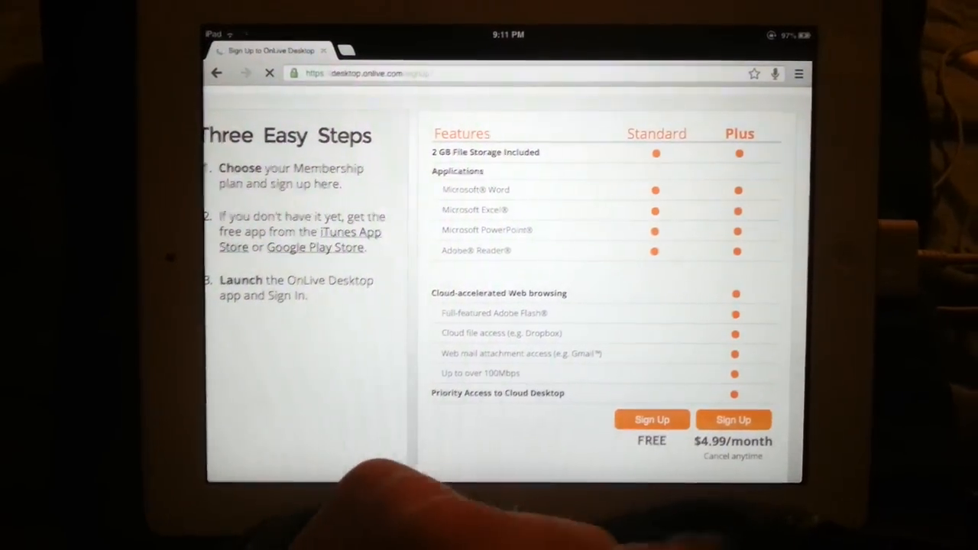
pyautogui.click(651, 418)
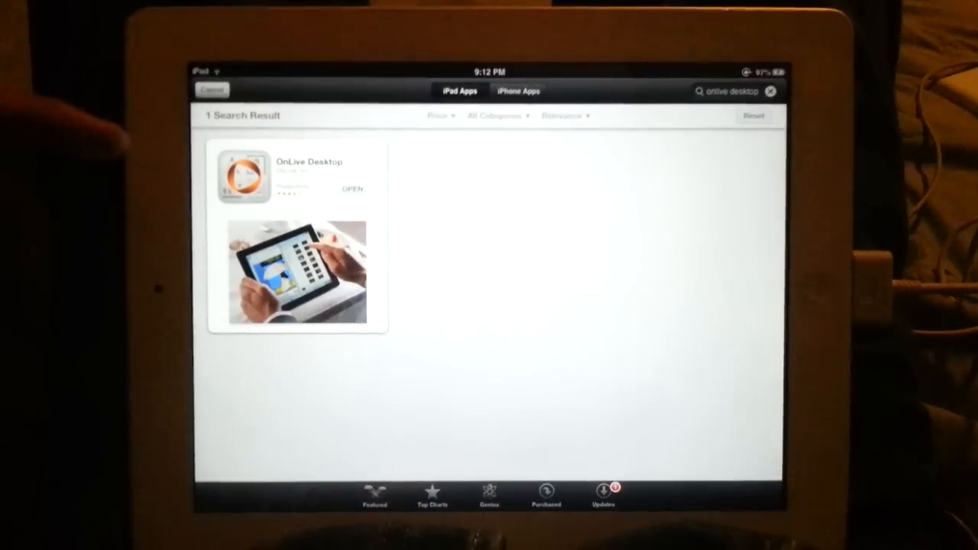
pyautogui.click(296, 176)
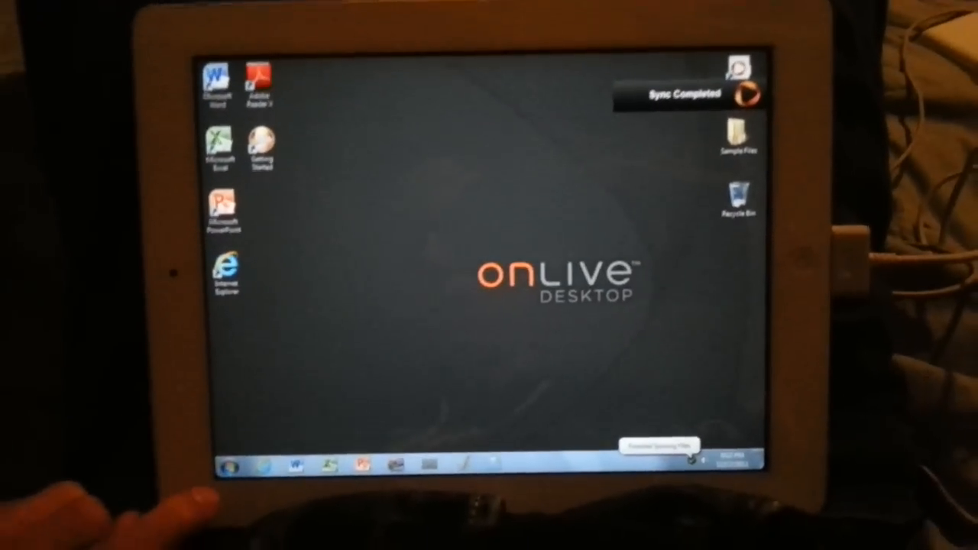
# Launch Microsoft Word from its icon on the OnLive cloud desktop
pyautogui.click(226, 465)
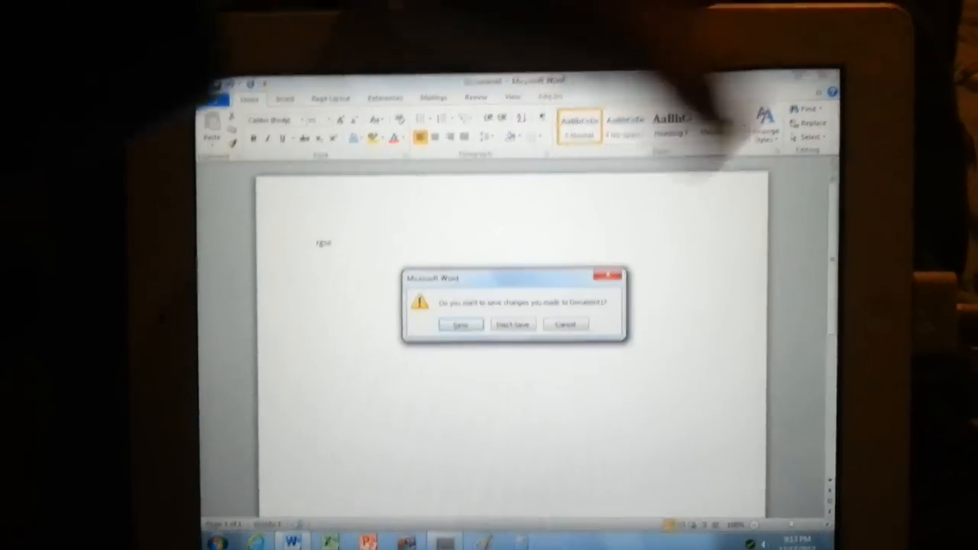
# Close the test document with Don't Save, returning to the OnLive desktop
pyautogui.click(514, 324)
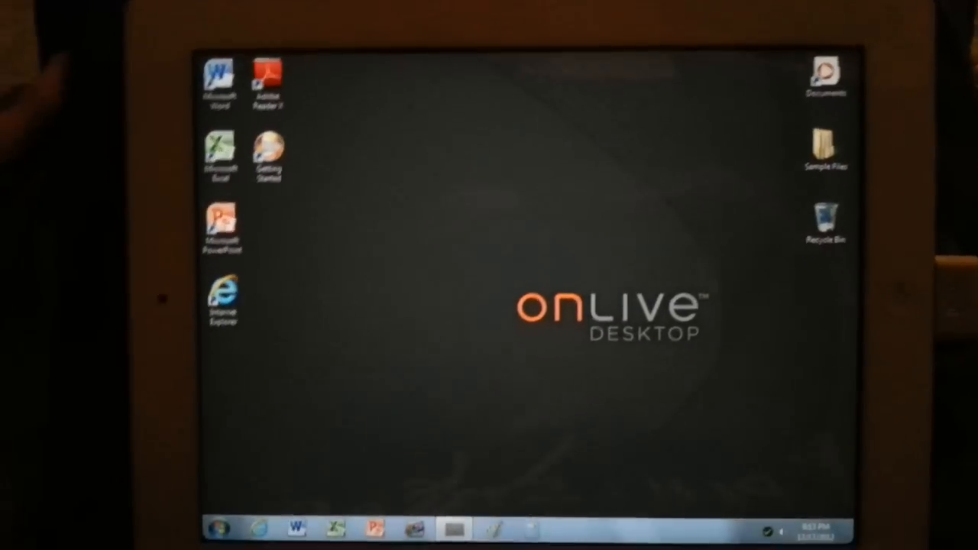